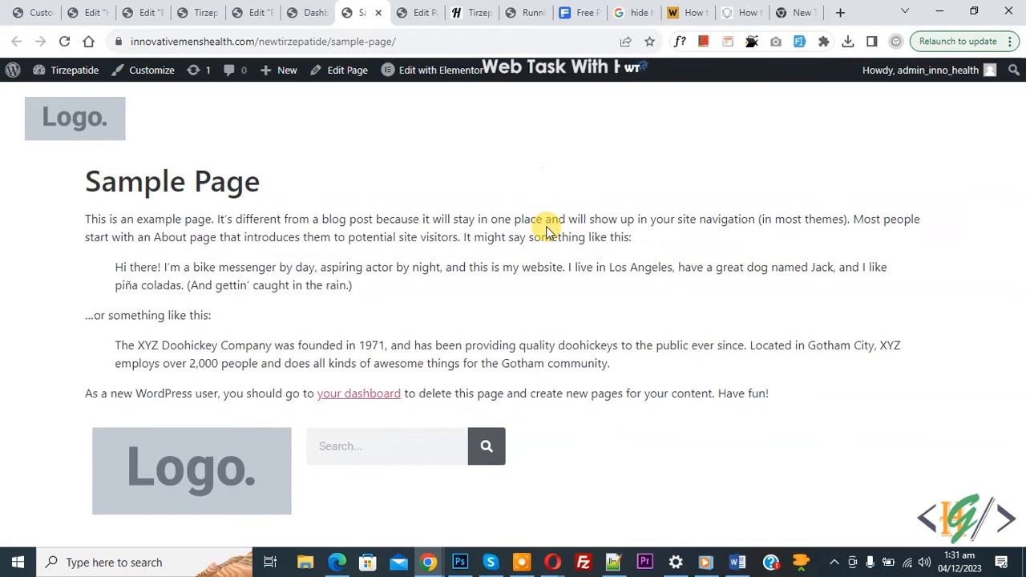
pyautogui.moveTo(427, 289)
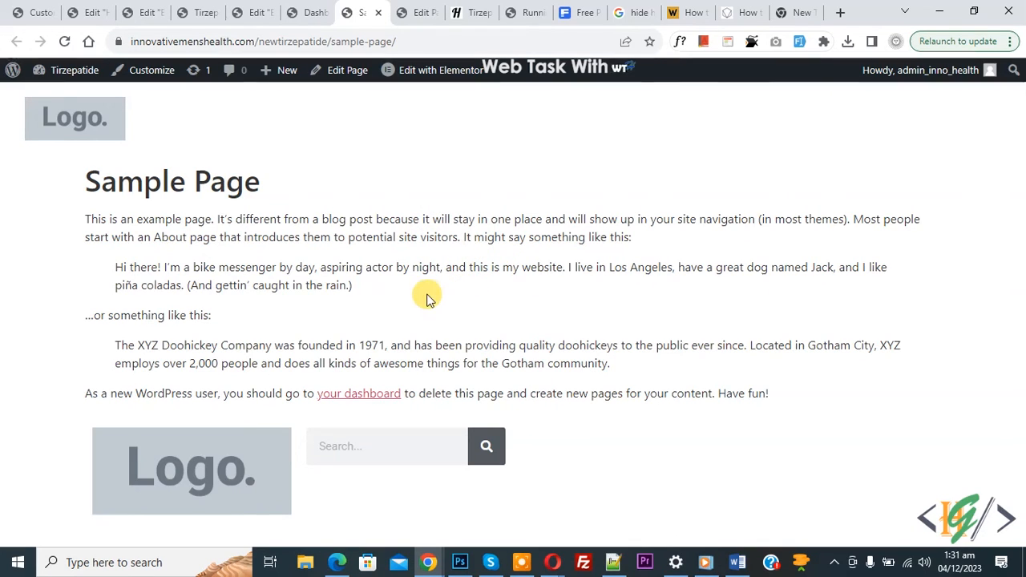
pyautogui.moveTo(527, 225)
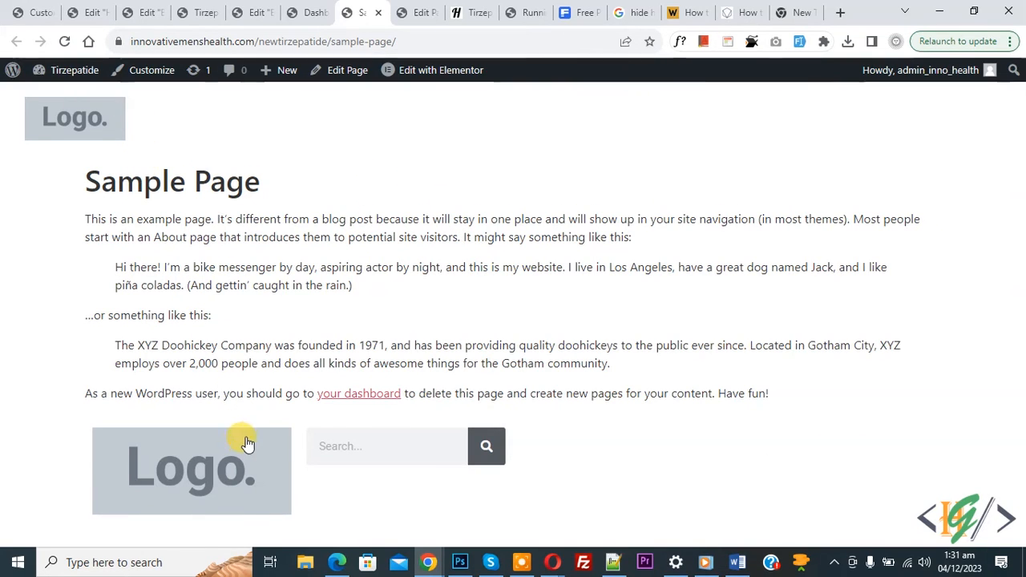
pyautogui.moveTo(402, 337)
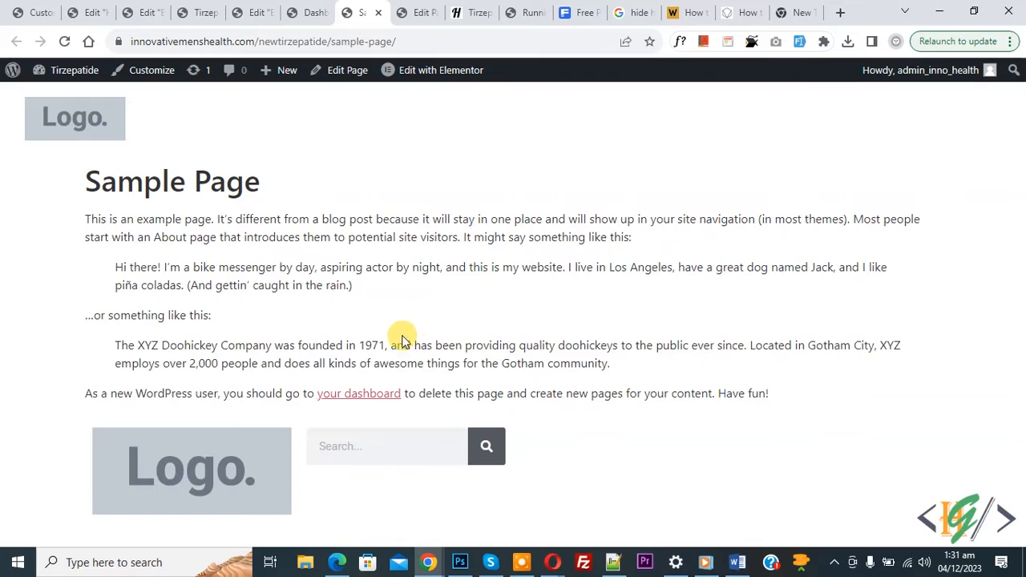
pyautogui.moveTo(437, 287)
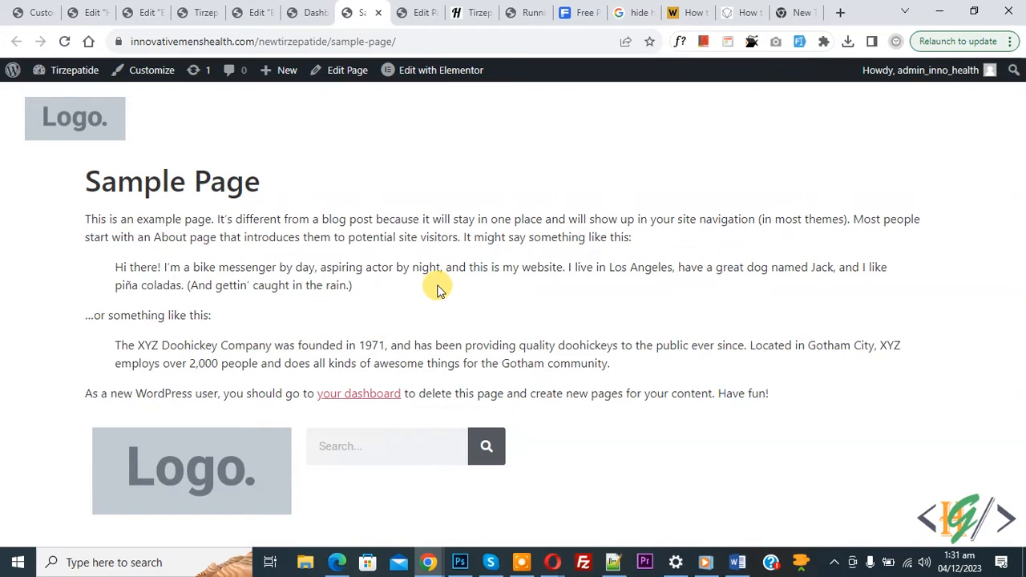
# Open Elementor Footer #140 in a new tab and Elementor Header #137 for editing.
pyautogui.click(440, 70)
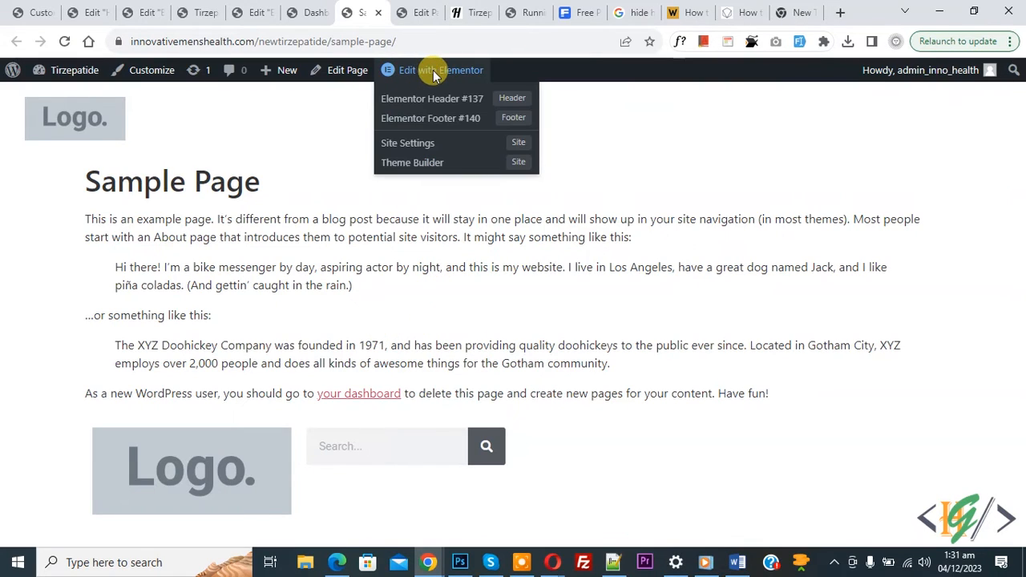
pyautogui.moveTo(447, 85)
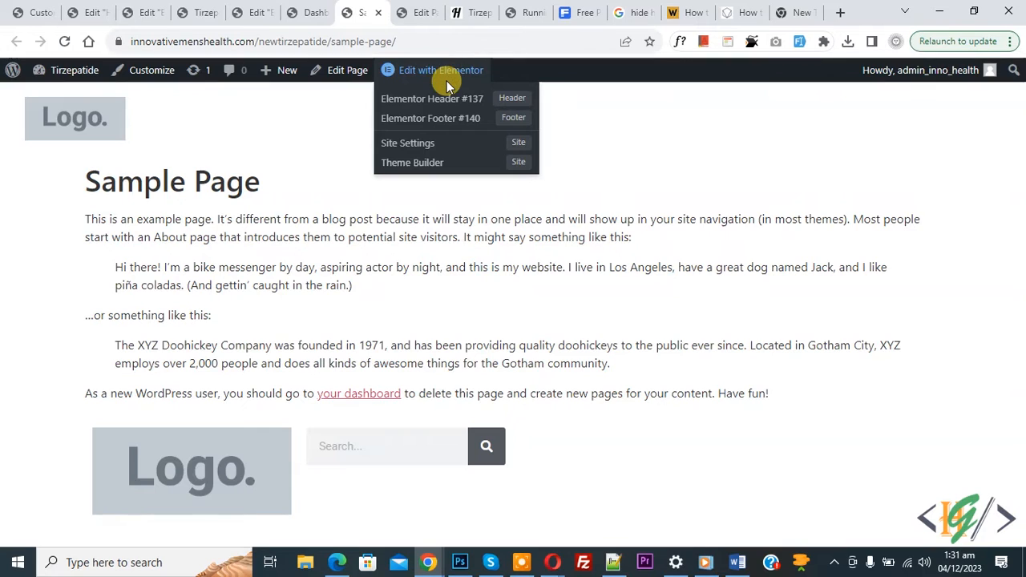
pyautogui.moveTo(421, 118)
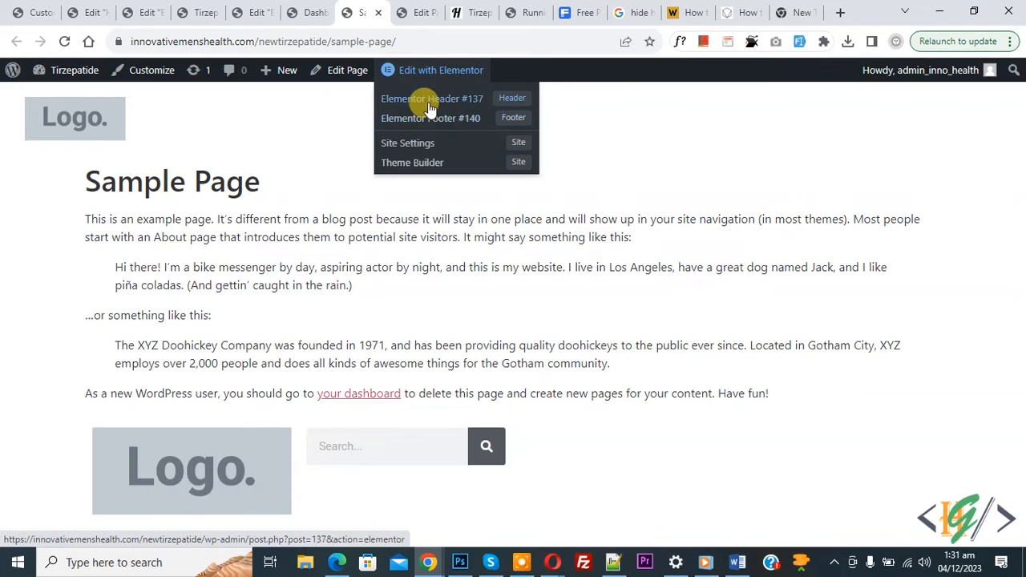
pyautogui.rightClick(431, 118)
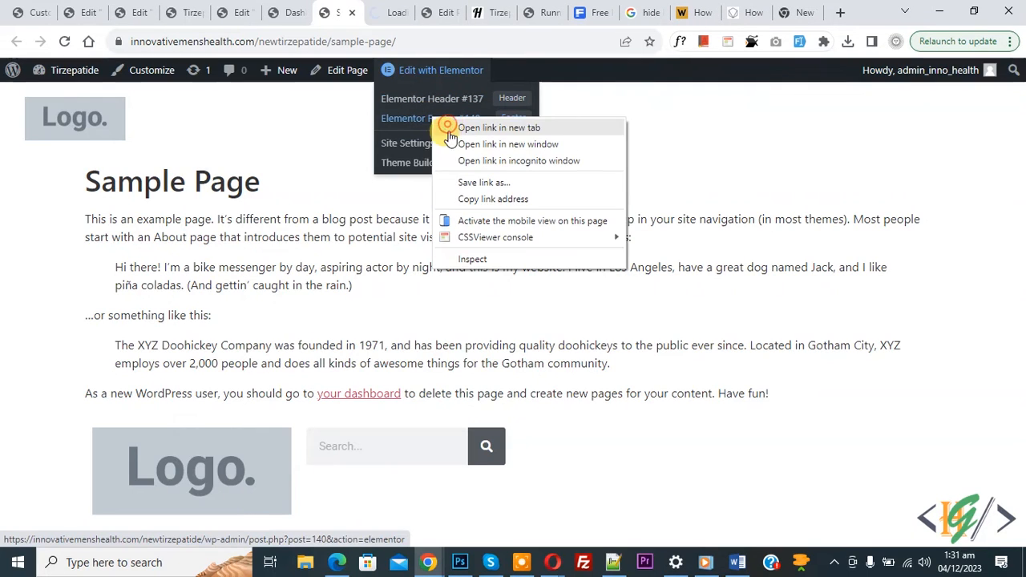
pyautogui.click(499, 128)
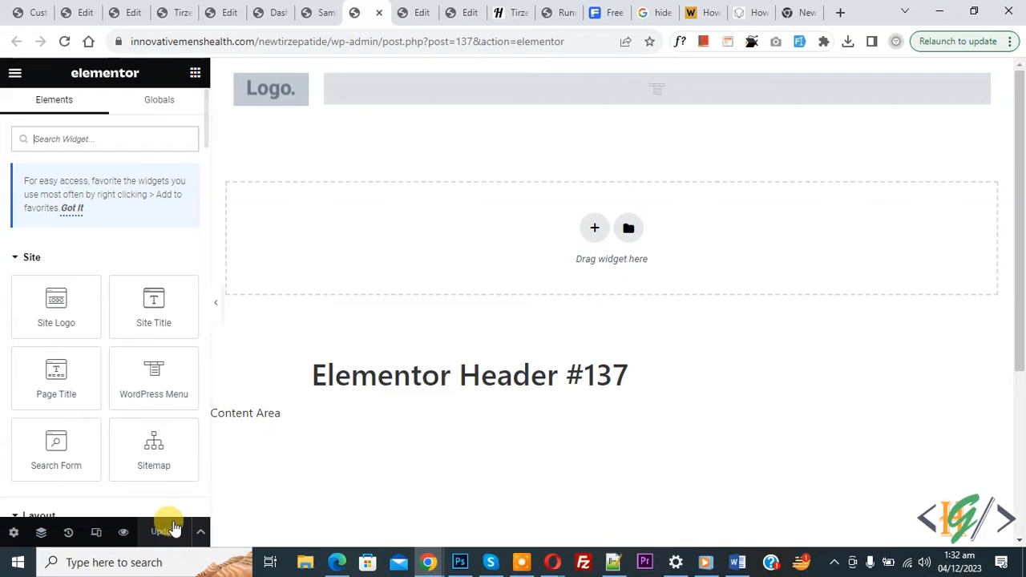
# Add a second header display condition set to Exclude › Singular.
pyautogui.click(199, 531)
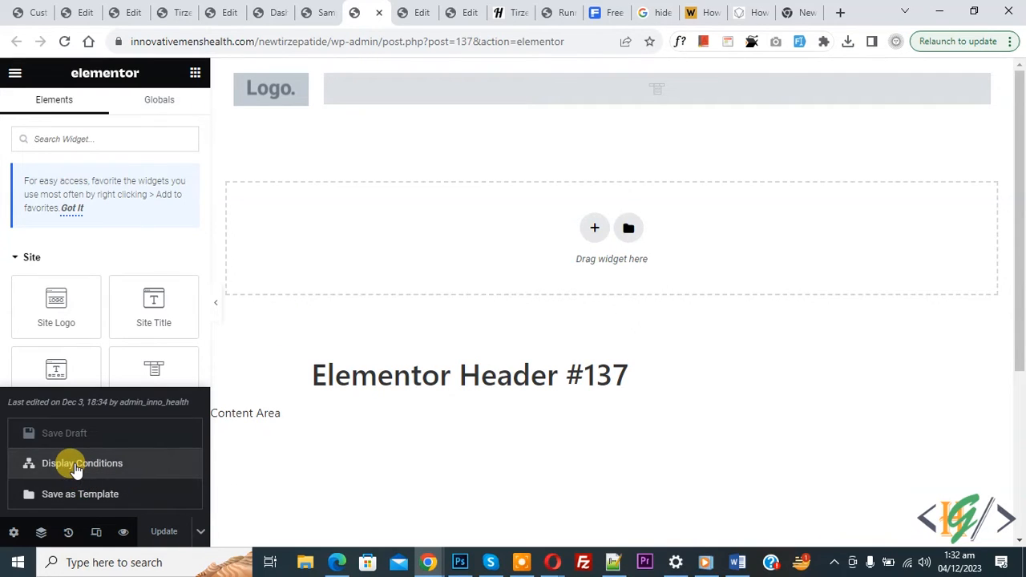
pyautogui.click(81, 463)
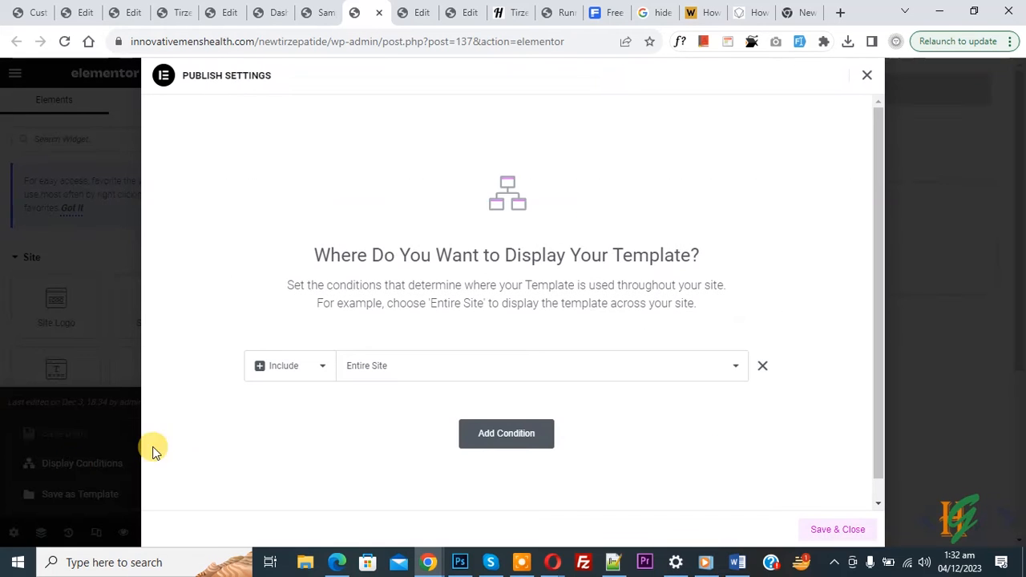
pyautogui.moveTo(286, 375)
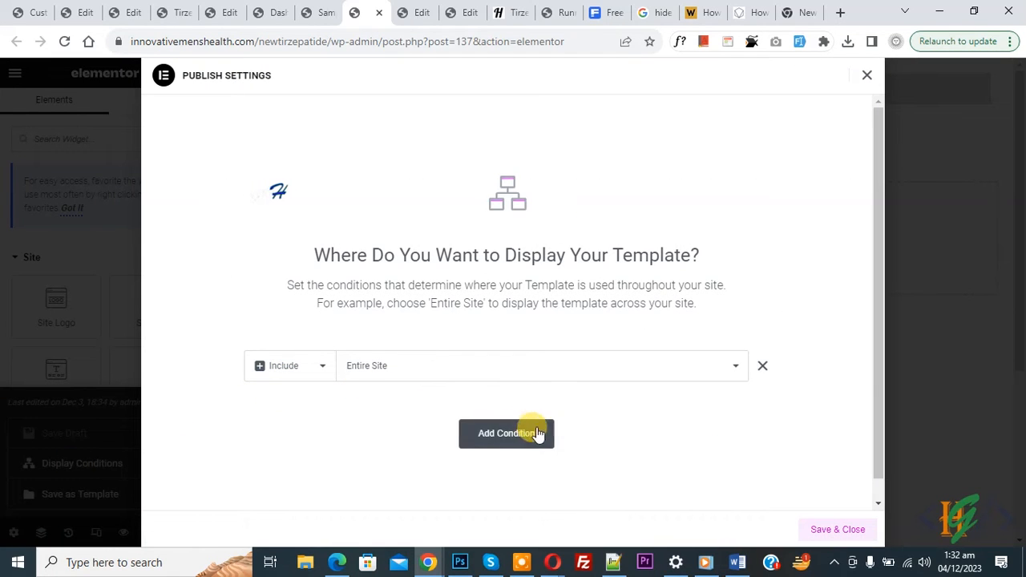
pyautogui.click(506, 433)
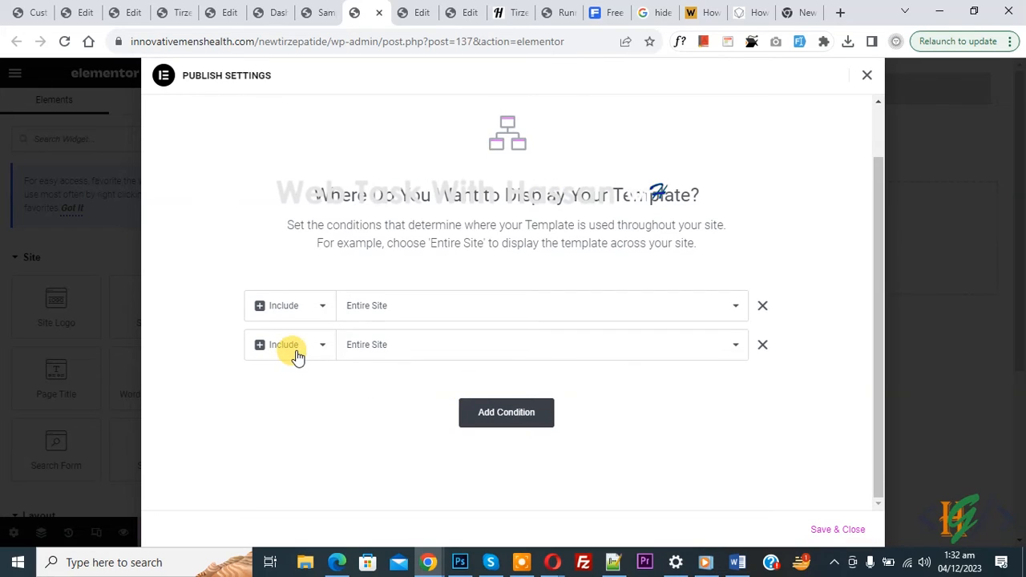
pyautogui.click(290, 345)
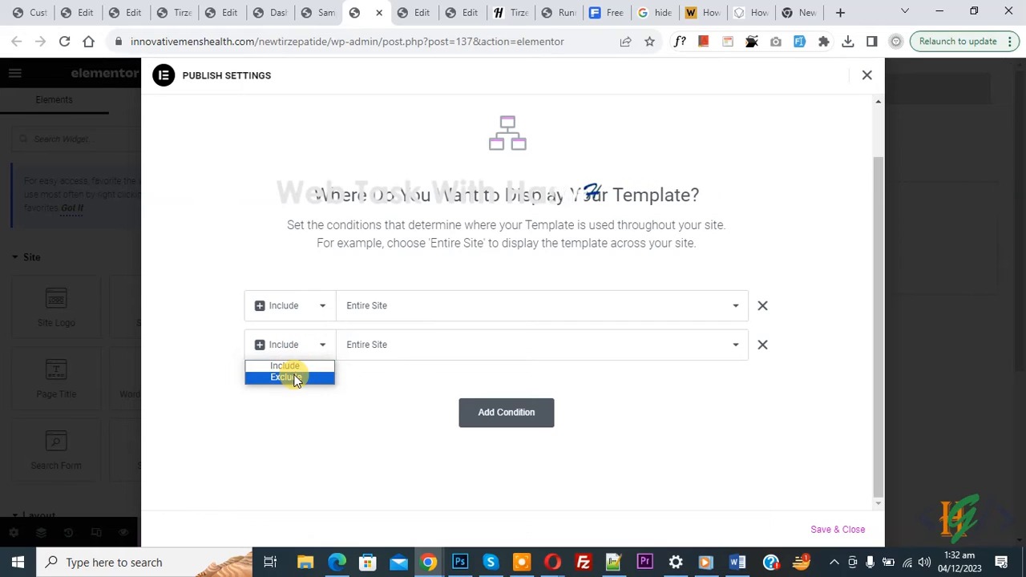
pyautogui.click(284, 376)
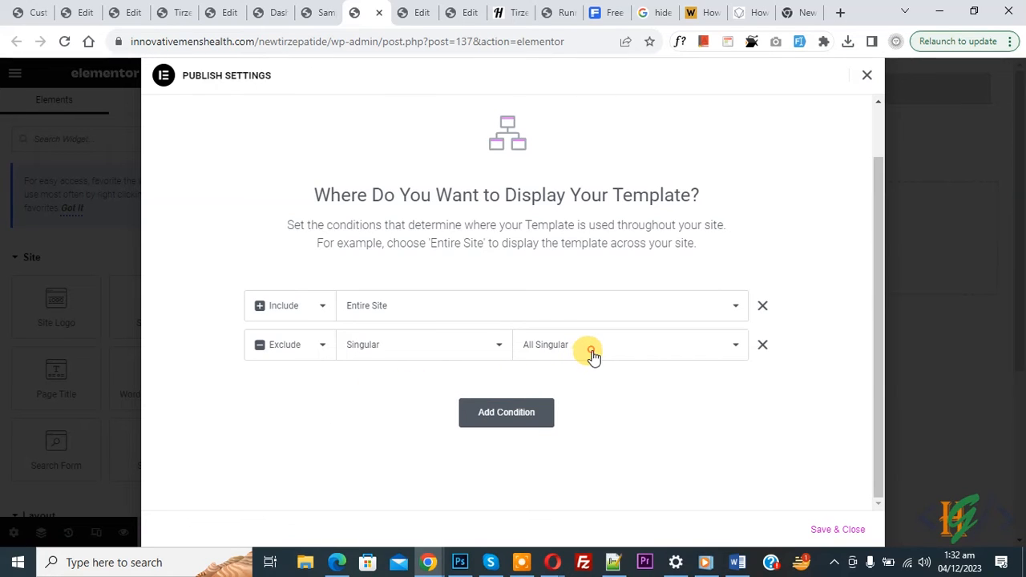
# Narrow the header exclusion to Pages › Sample Page and save the conditions.
pyautogui.click(629, 345)
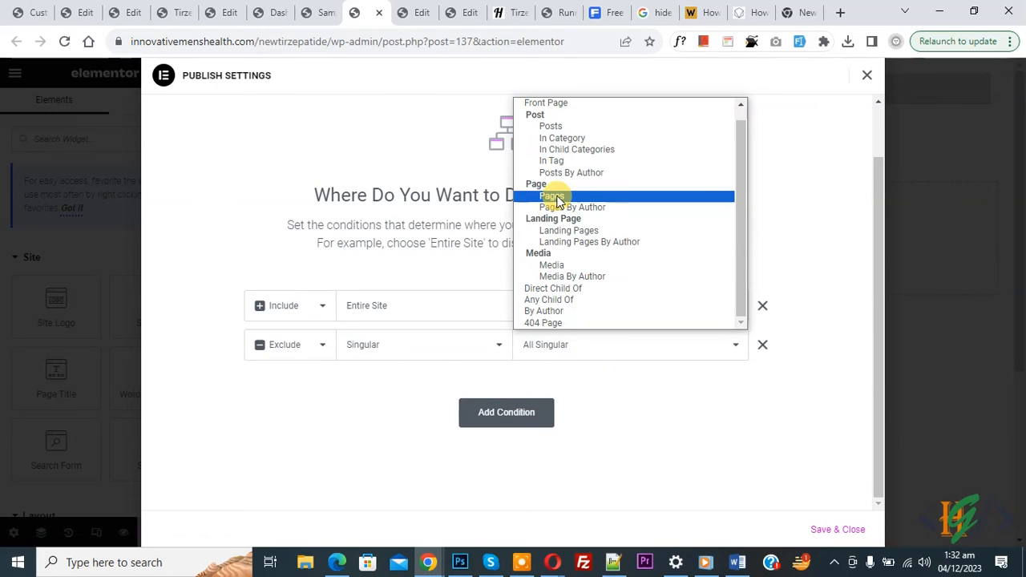
pyautogui.click(550, 197)
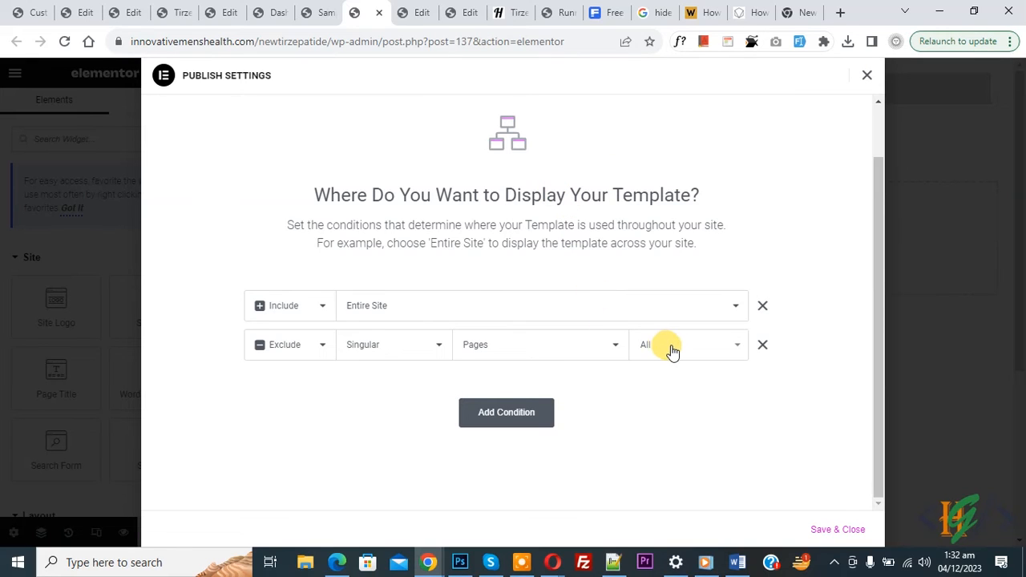
pyautogui.moveTo(690, 351)
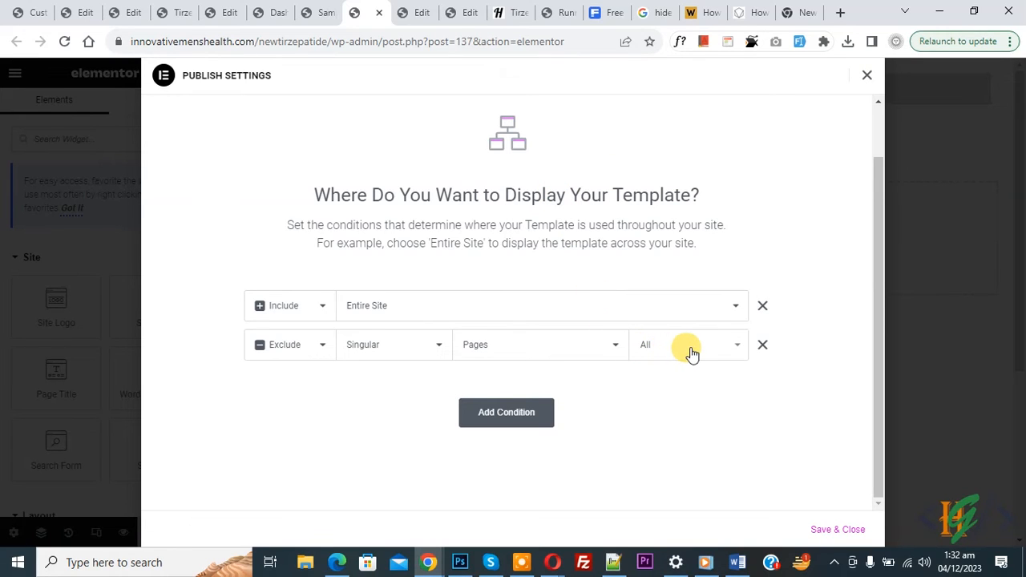
pyautogui.click(687, 345)
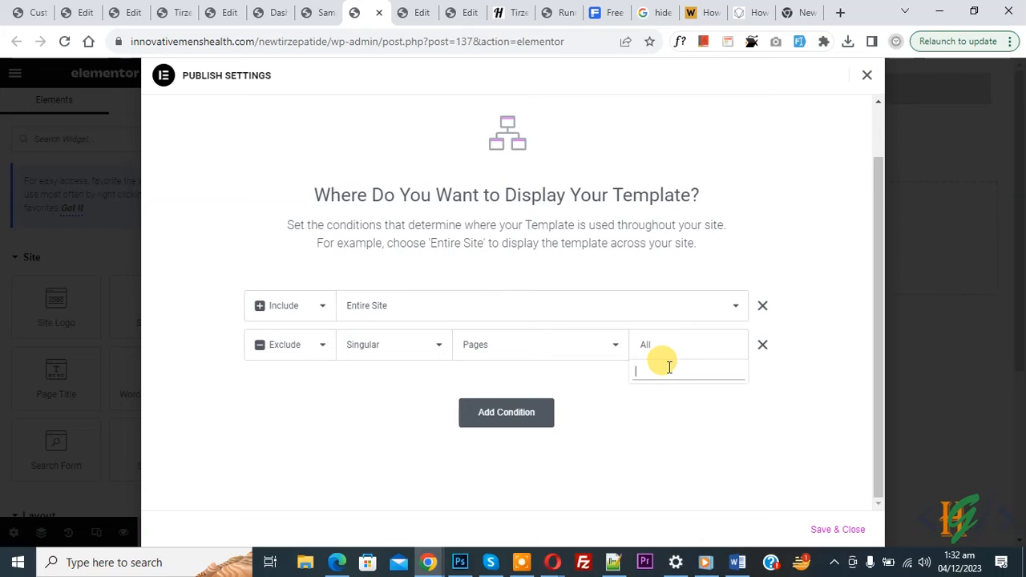
pyautogui.write('sample')
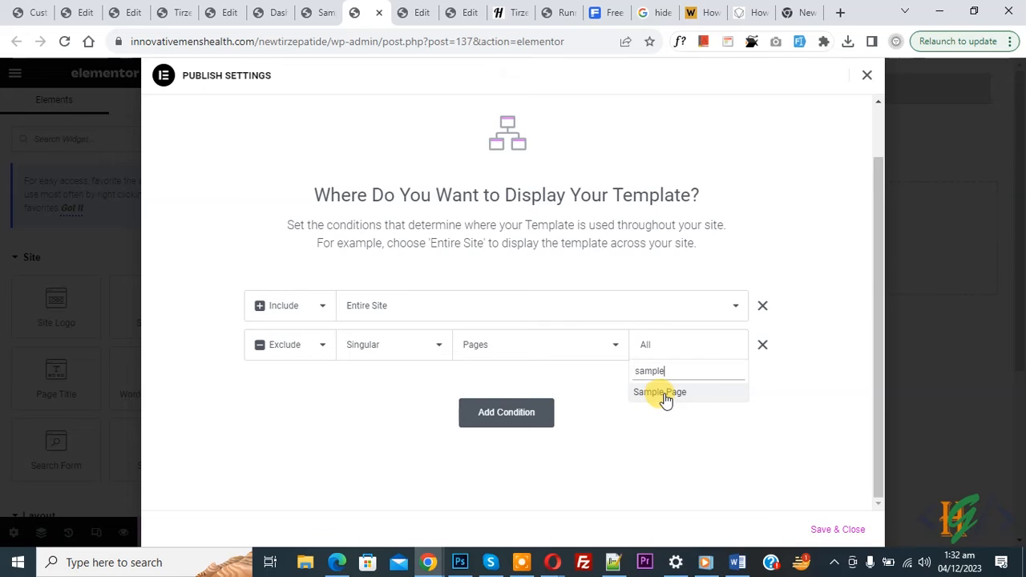
pyautogui.click(659, 392)
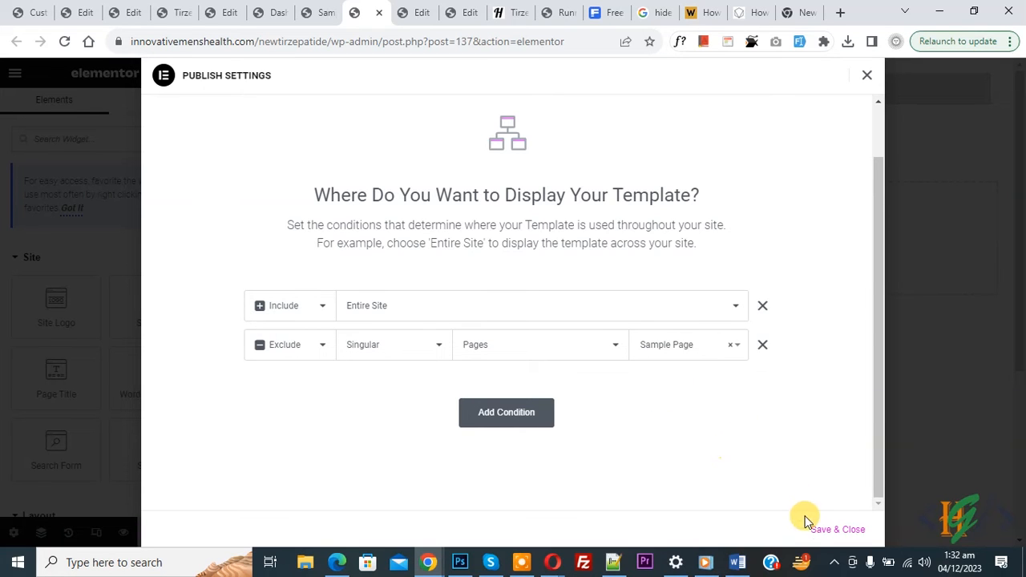
pyautogui.click(837, 529)
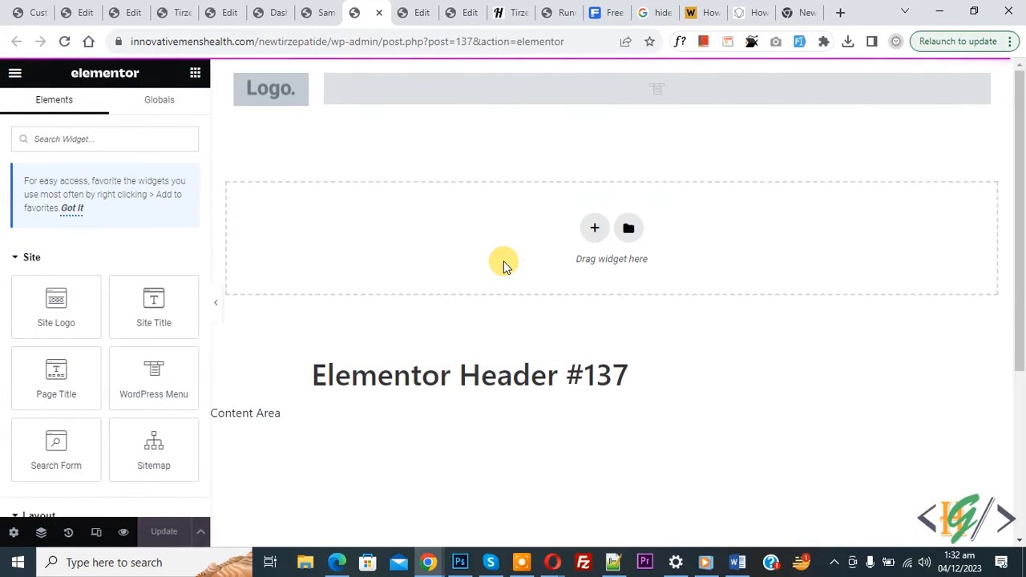
pyautogui.click(317, 12)
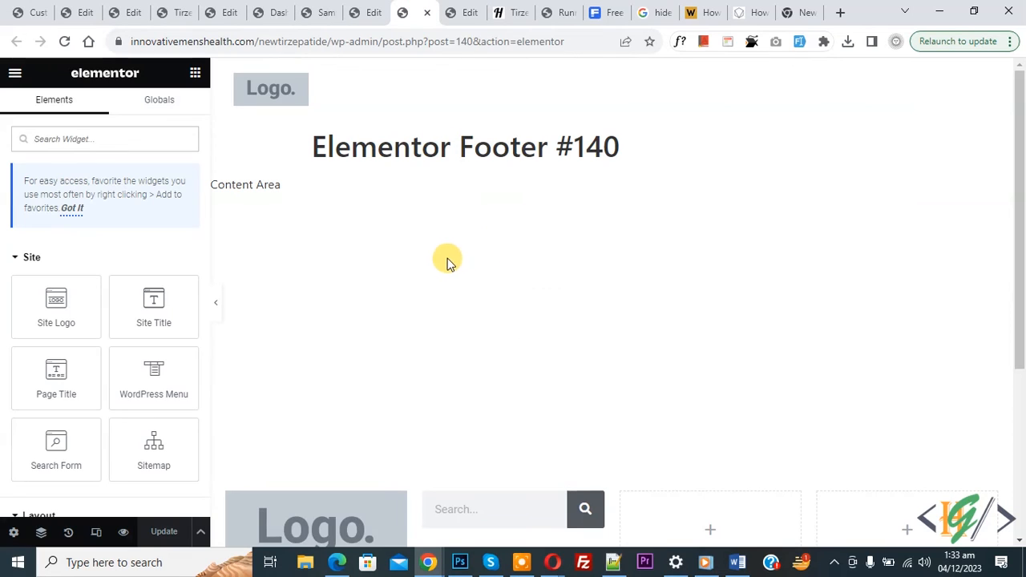
# Add a second footer display condition set to Exclude › Singular.
pyautogui.click(200, 532)
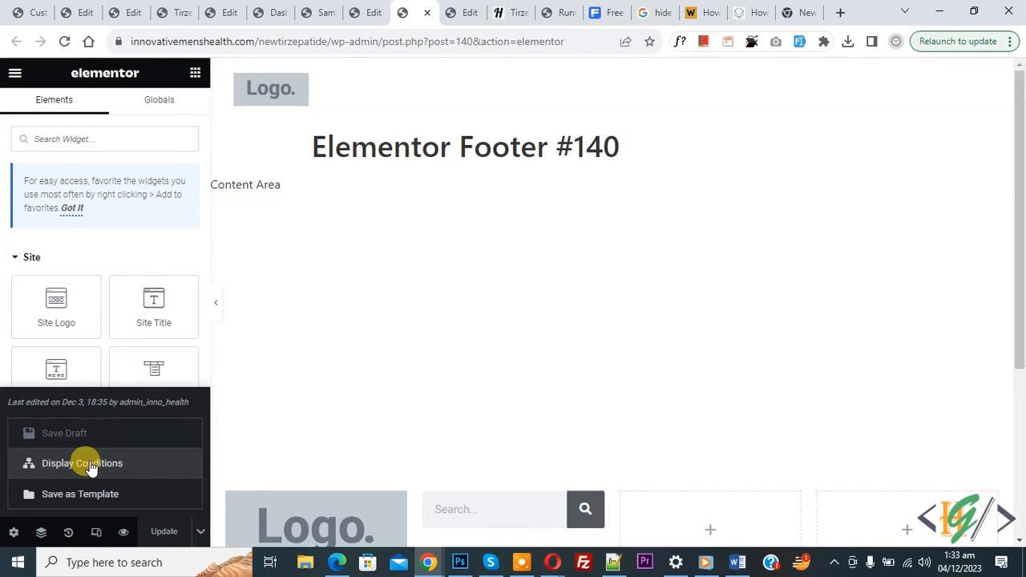
pyautogui.click(82, 463)
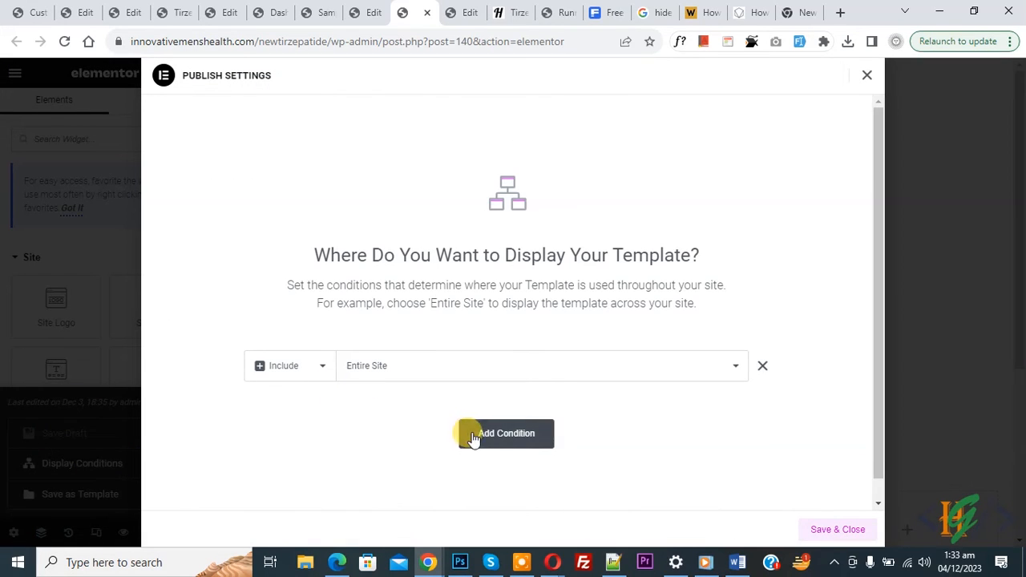
pyautogui.click(506, 433)
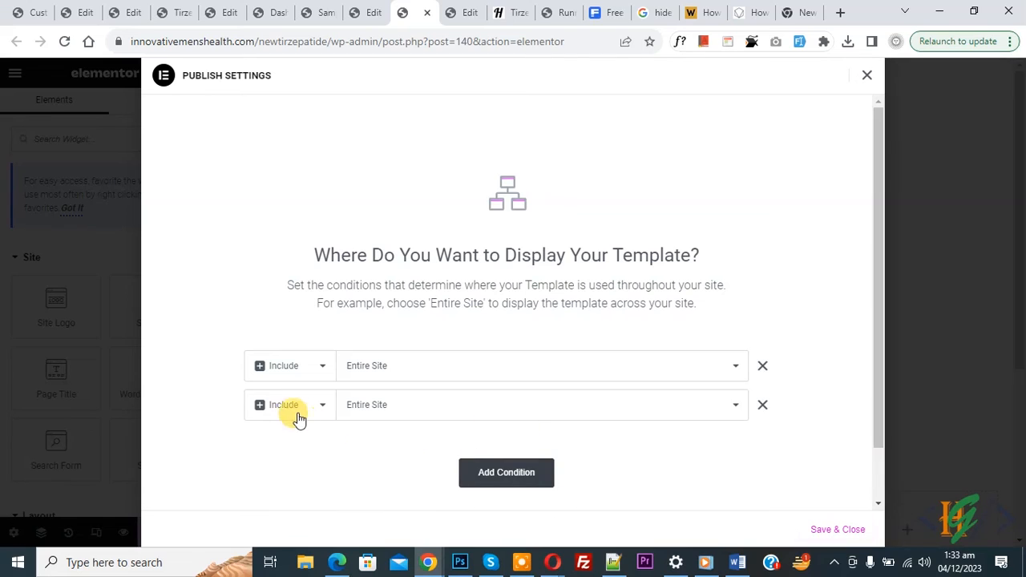
pyautogui.click(289, 404)
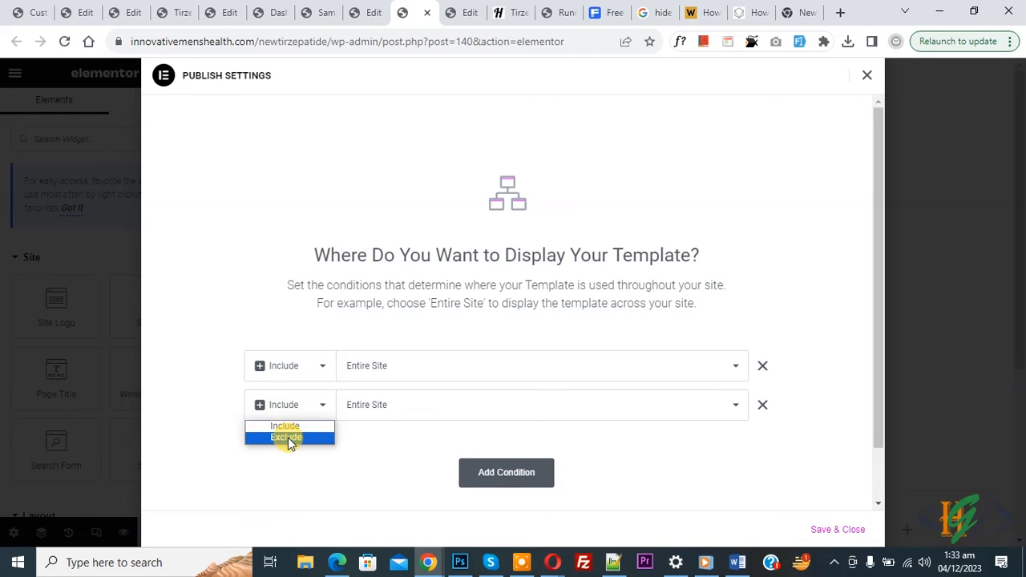
pyautogui.click(285, 437)
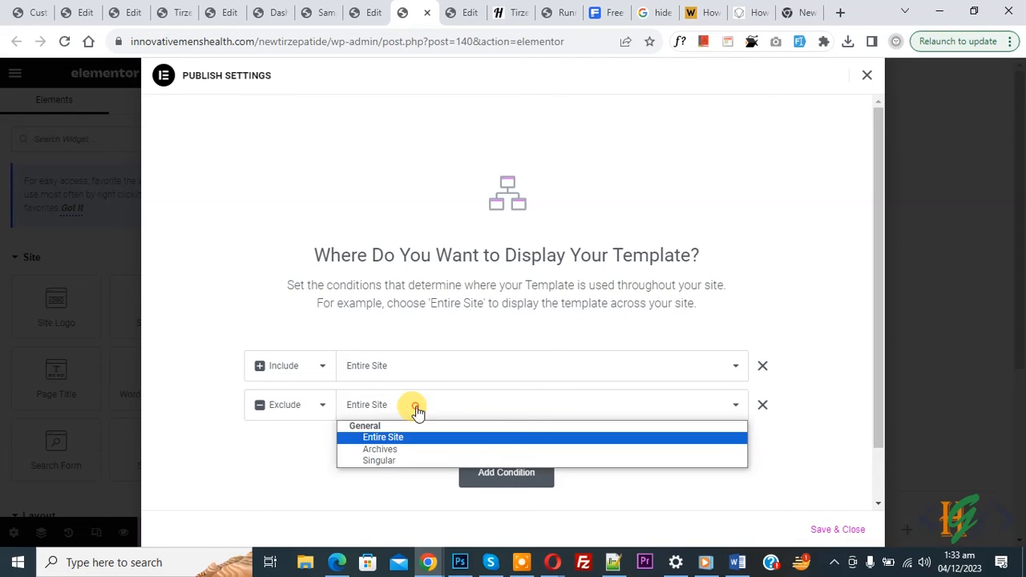
pyautogui.click(379, 460)
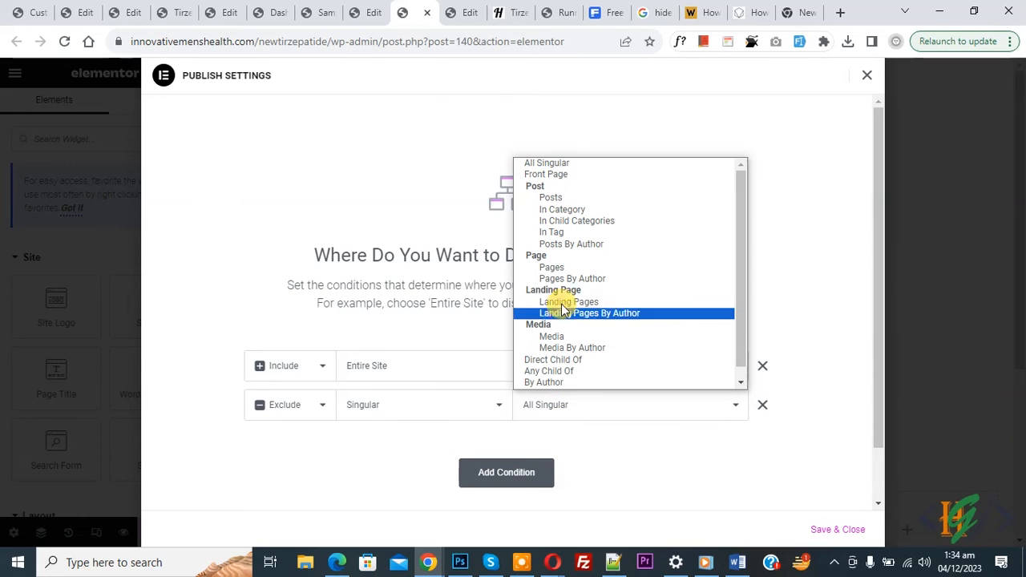
# Set the footer exclusion to Pages, searching 'sample' and selecting Sample Page.
pyautogui.click(550, 267)
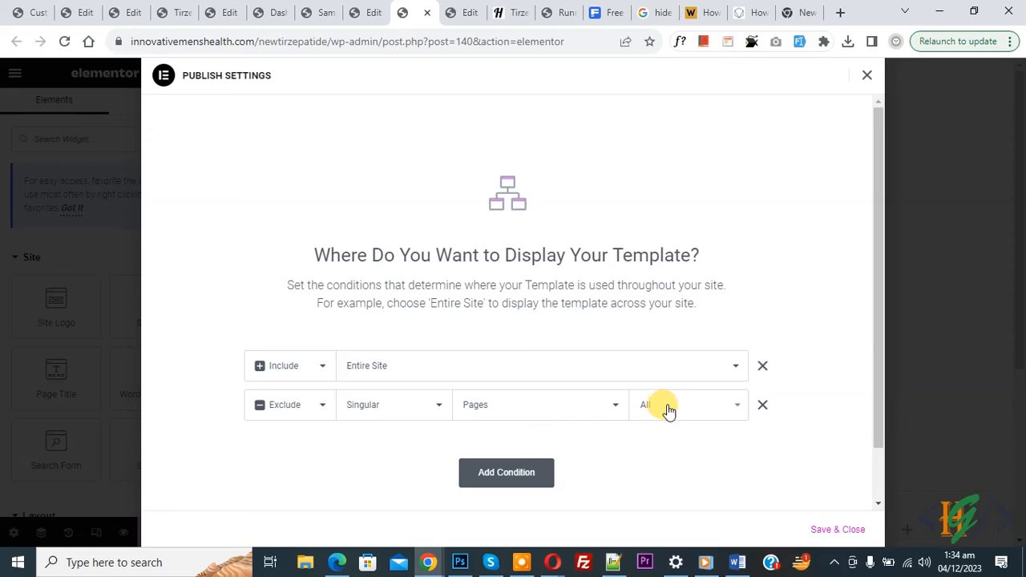
pyautogui.click(688, 405)
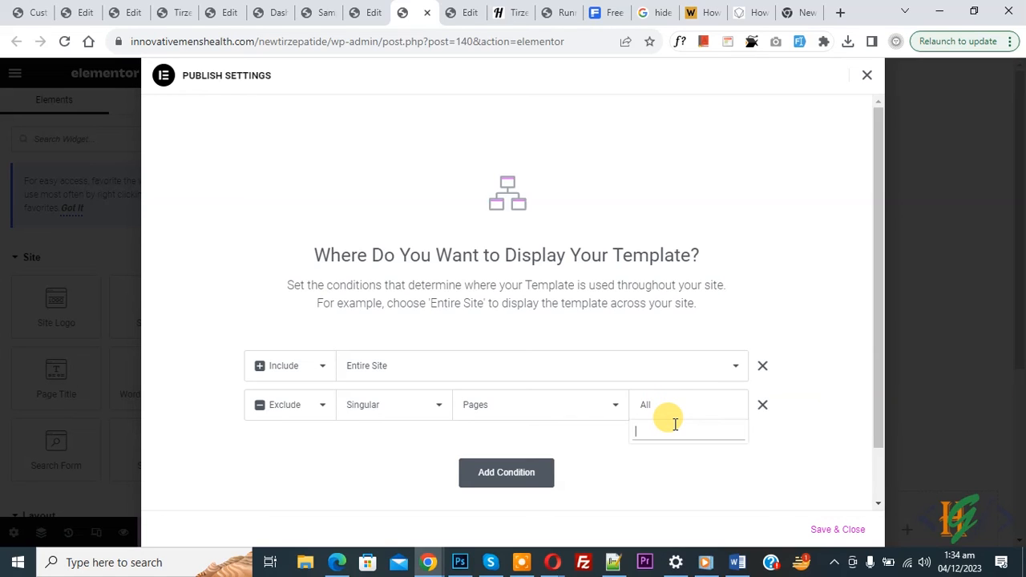
pyautogui.write('sample')
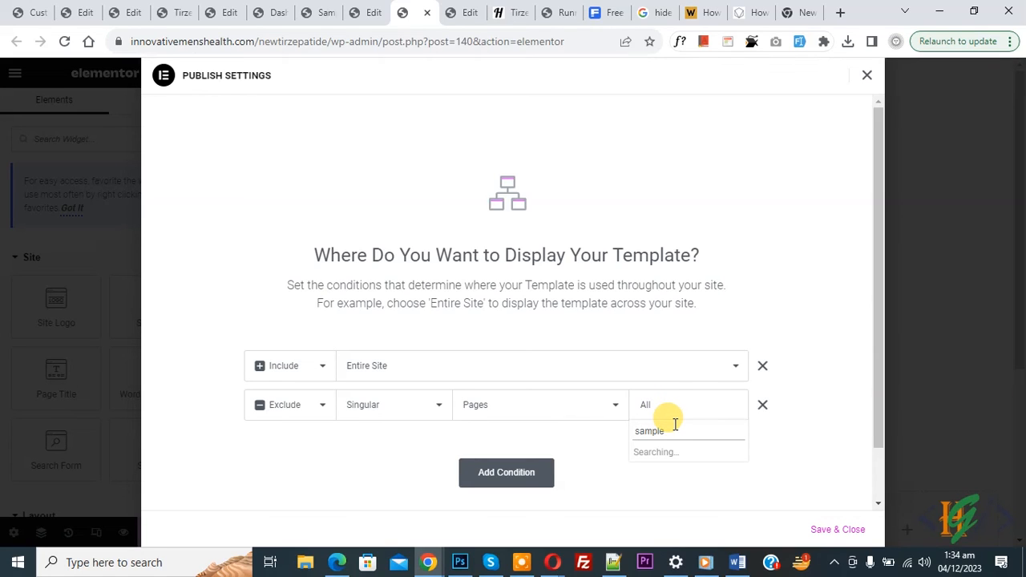
pyautogui.click(649, 431)
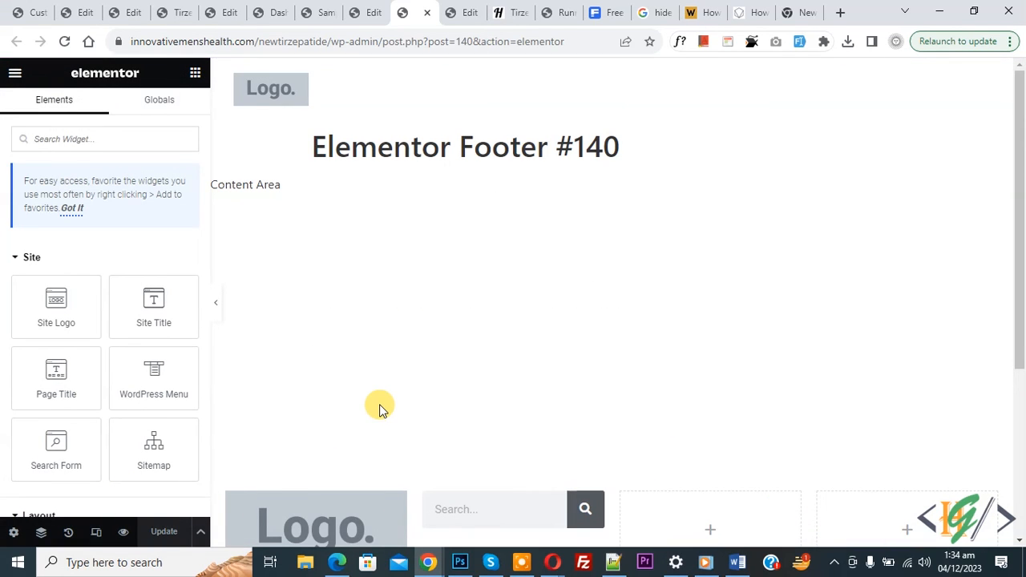
# Reload the Sample Page tab to confirm the header and footer are gone.
pyautogui.click(318, 12)
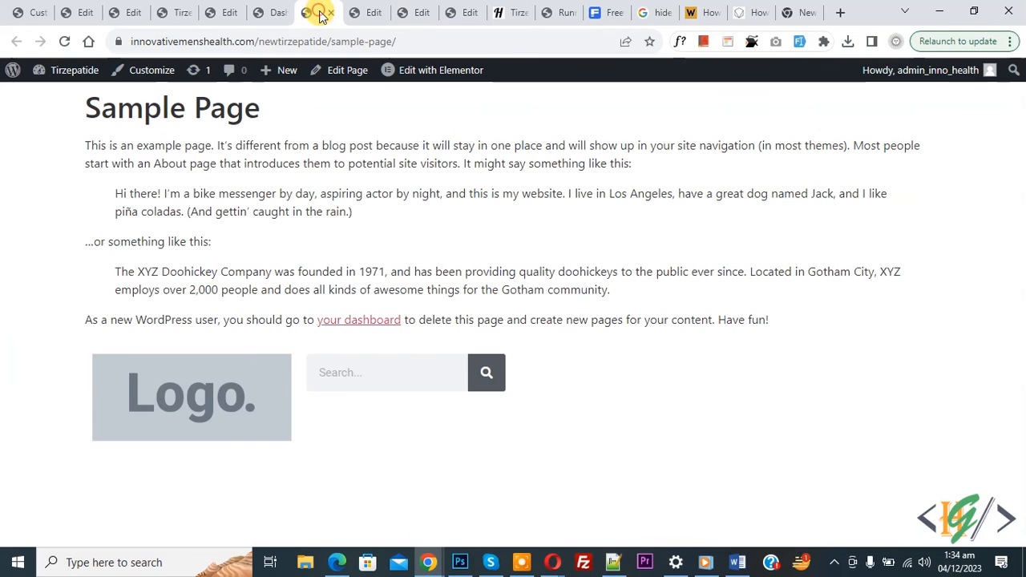
pyautogui.click(64, 41)
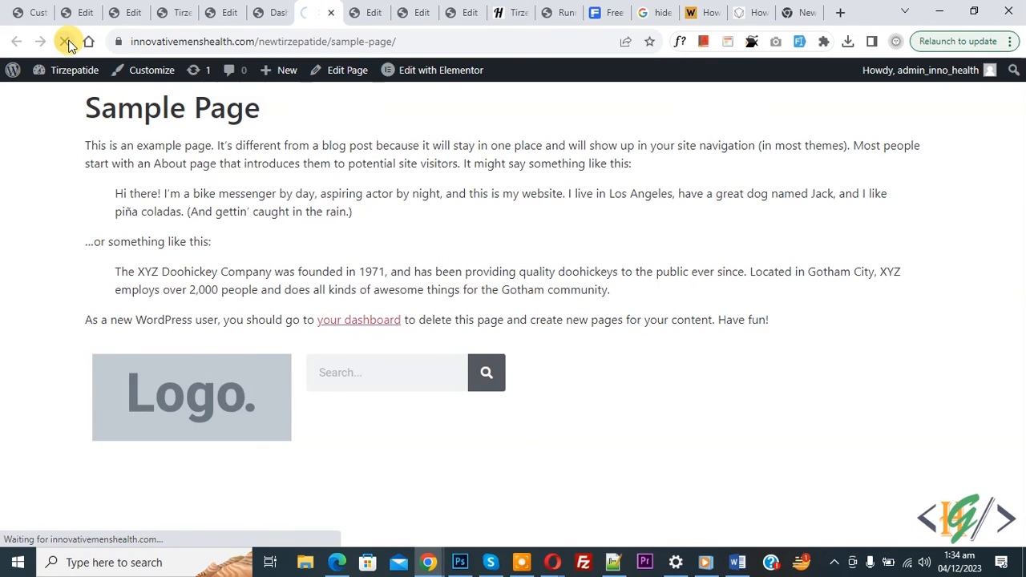
pyautogui.click(64, 40)
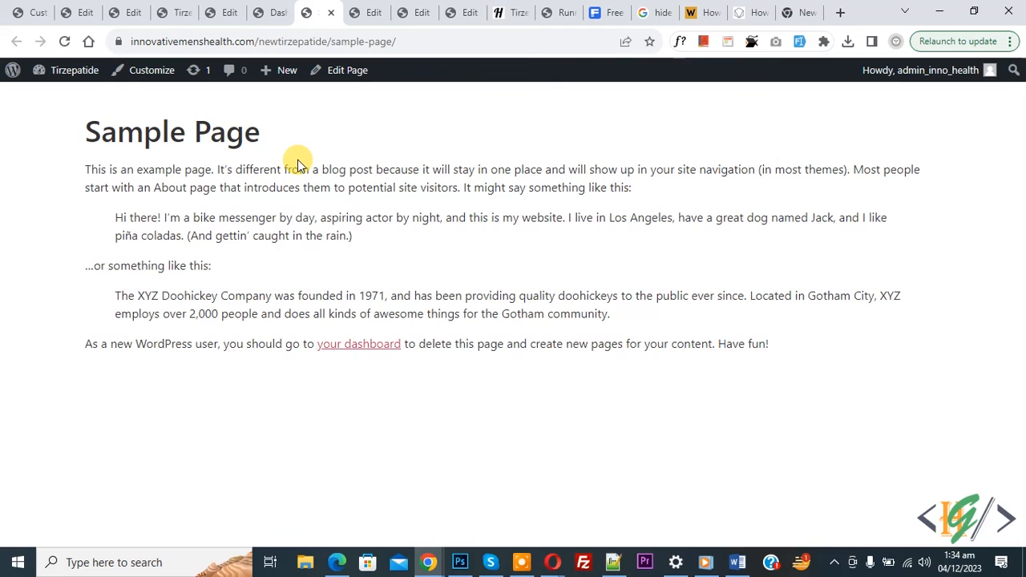
pyautogui.moveTo(412, 243)
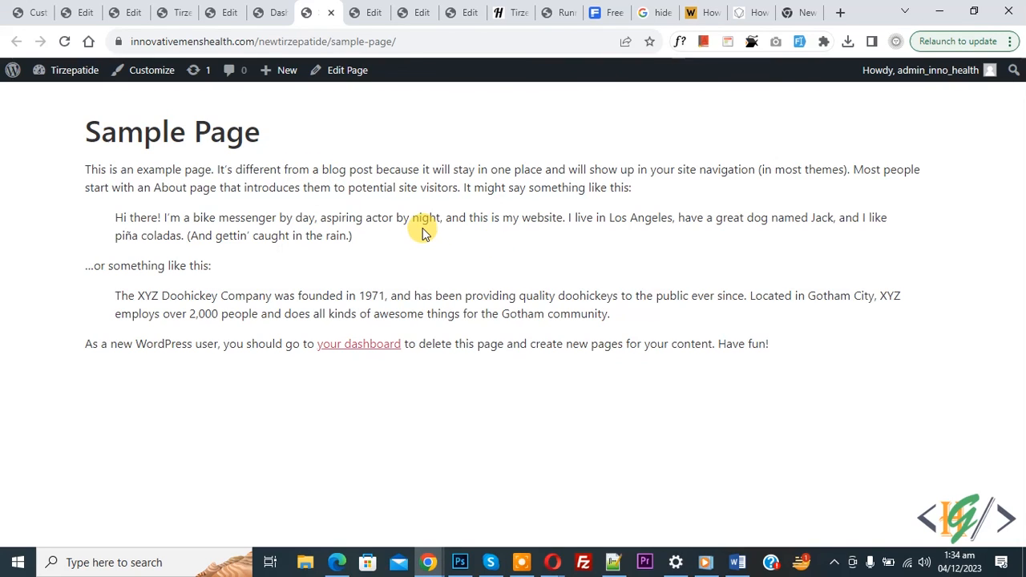
pyautogui.moveTo(398, 231)
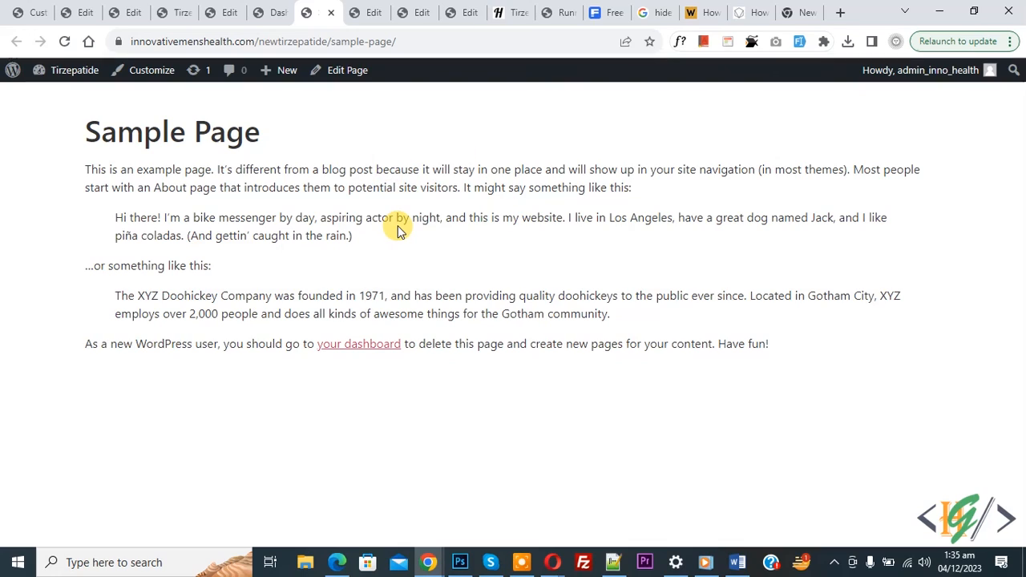